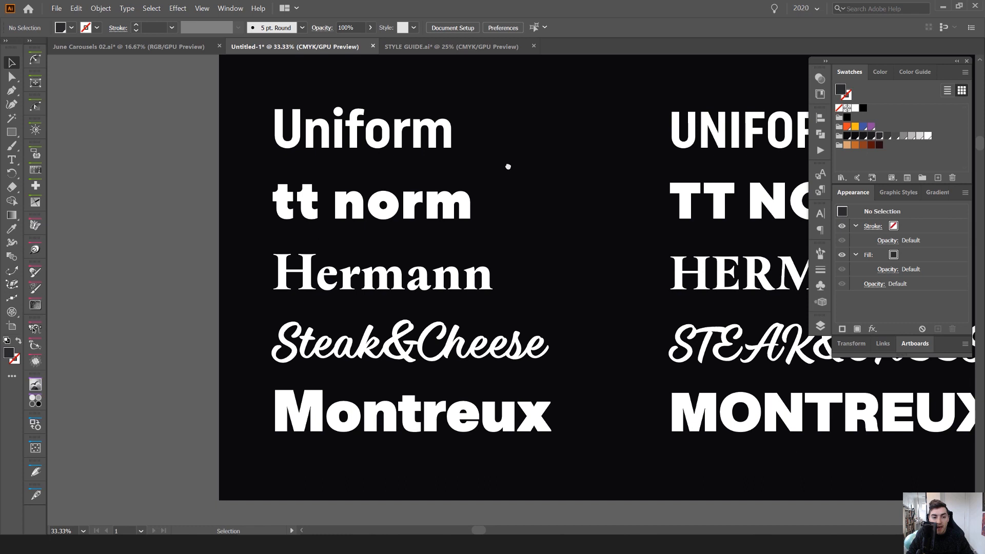
# Append 's' to make 'tt norms' and select the uppercase UNIFORM sample for a light weight.
pyautogui.click(361, 130)
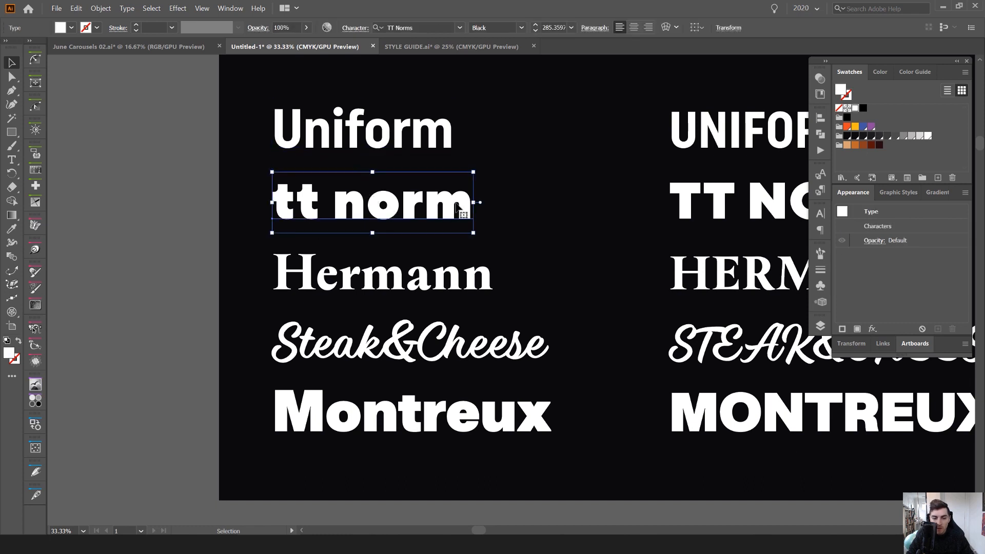
pyautogui.write('s')
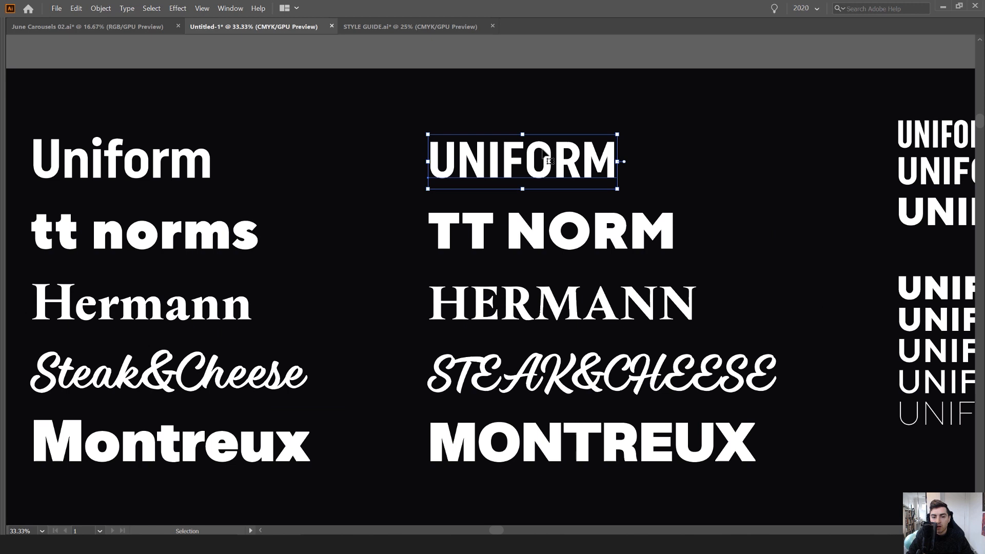
pyautogui.click(521, 28)
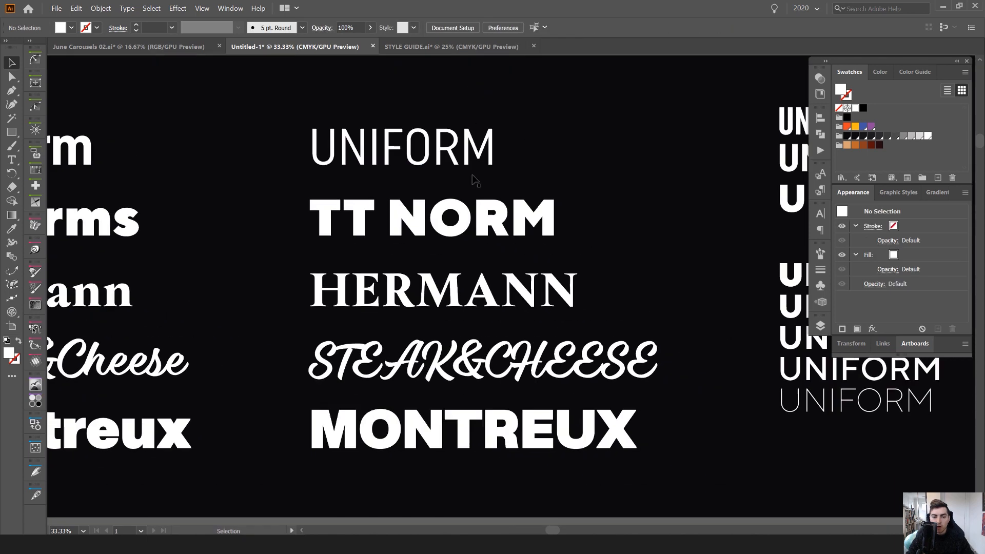
pyautogui.click(522, 28)
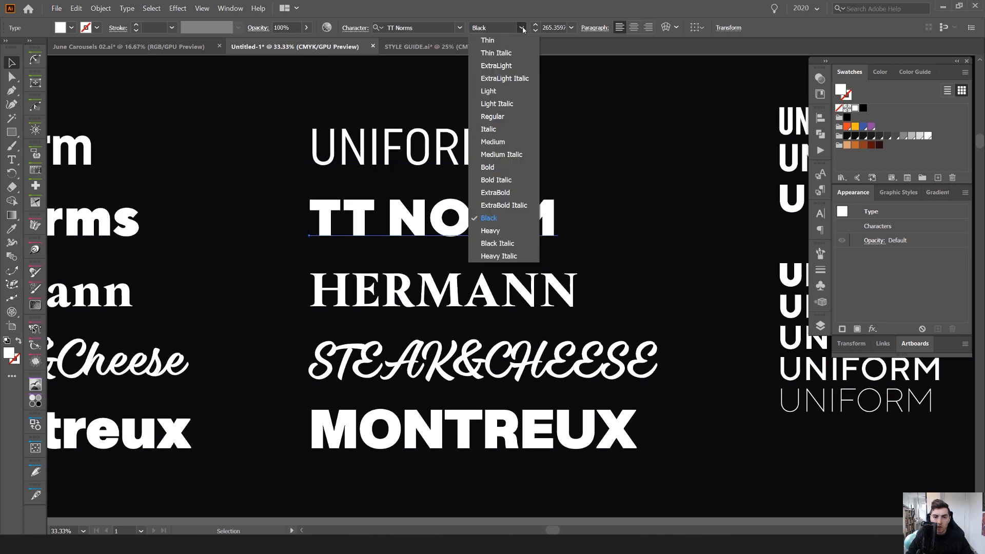
pyautogui.moveTo(494, 180)
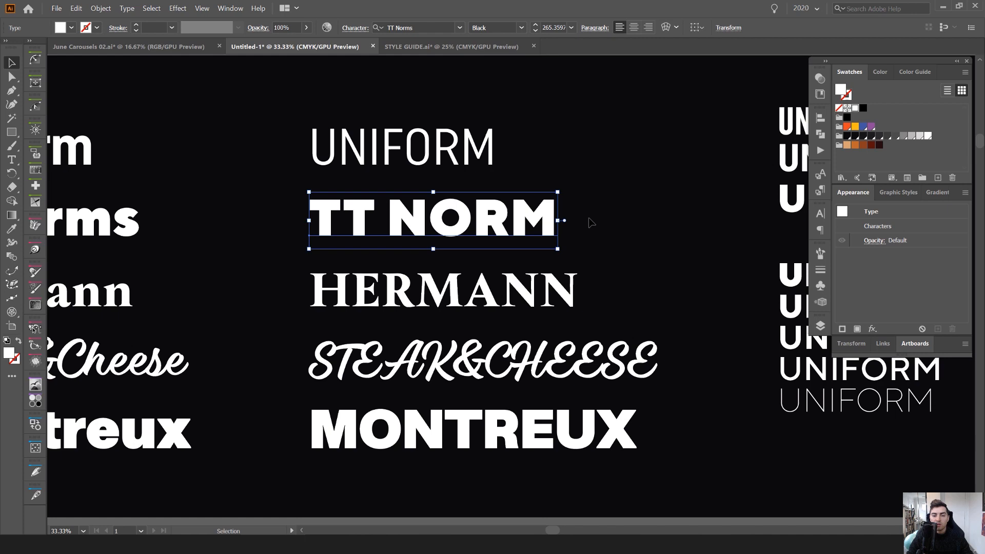
pyautogui.moveTo(518, 223)
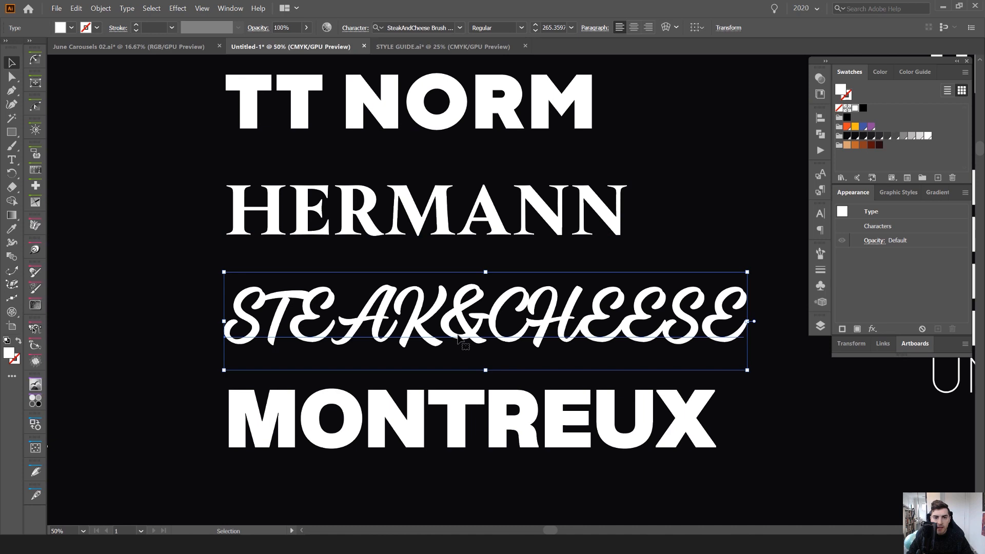
pyautogui.click(418, 27)
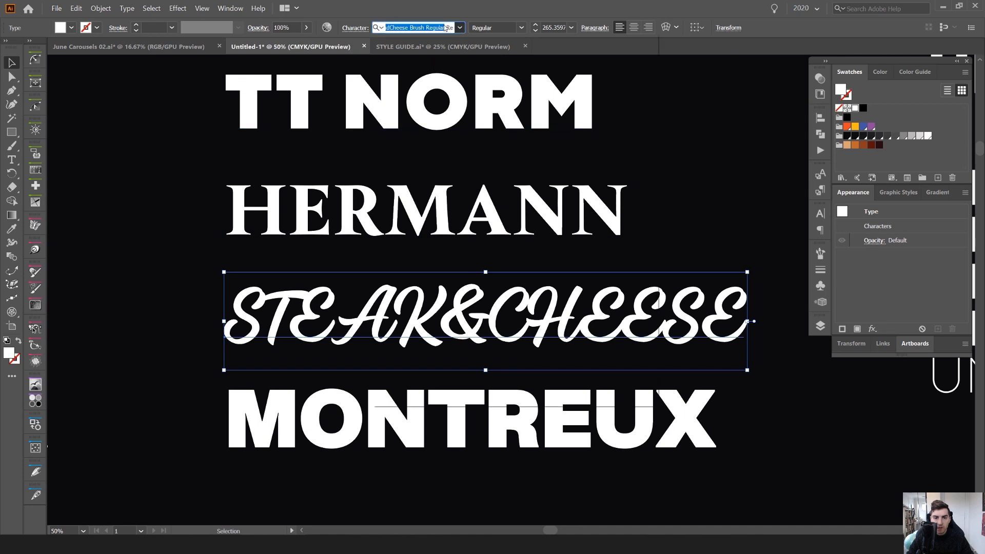
pyautogui.write('s')
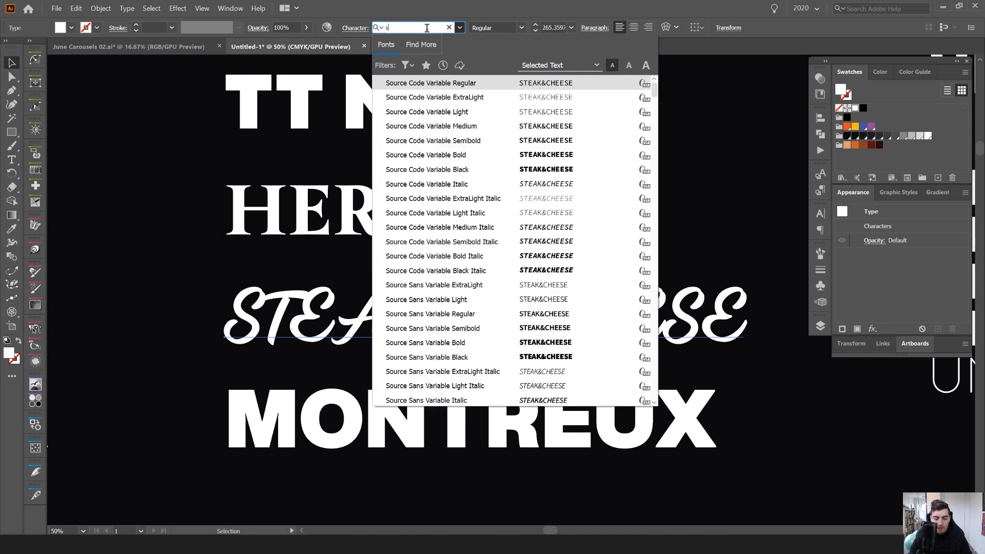
pyautogui.write('teak')
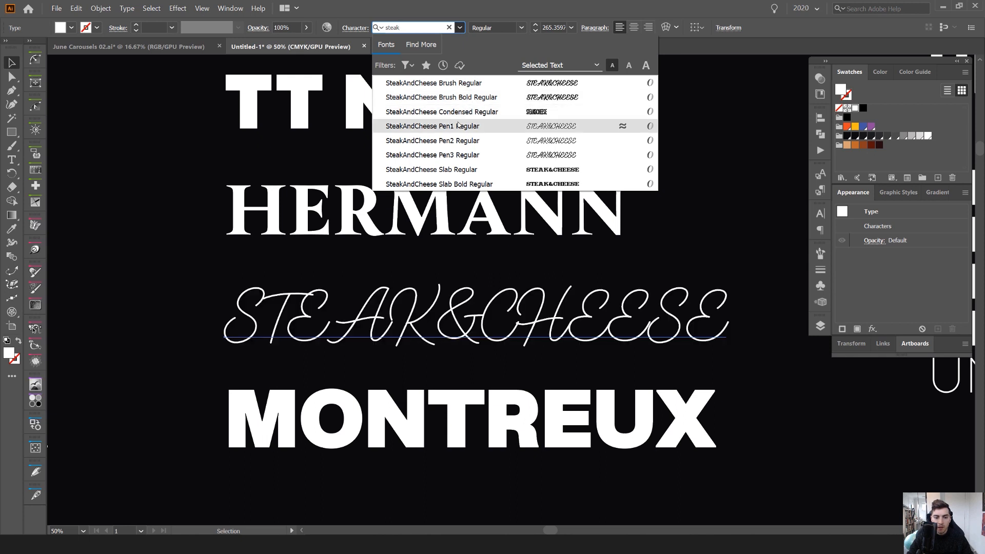
pyautogui.click(438, 184)
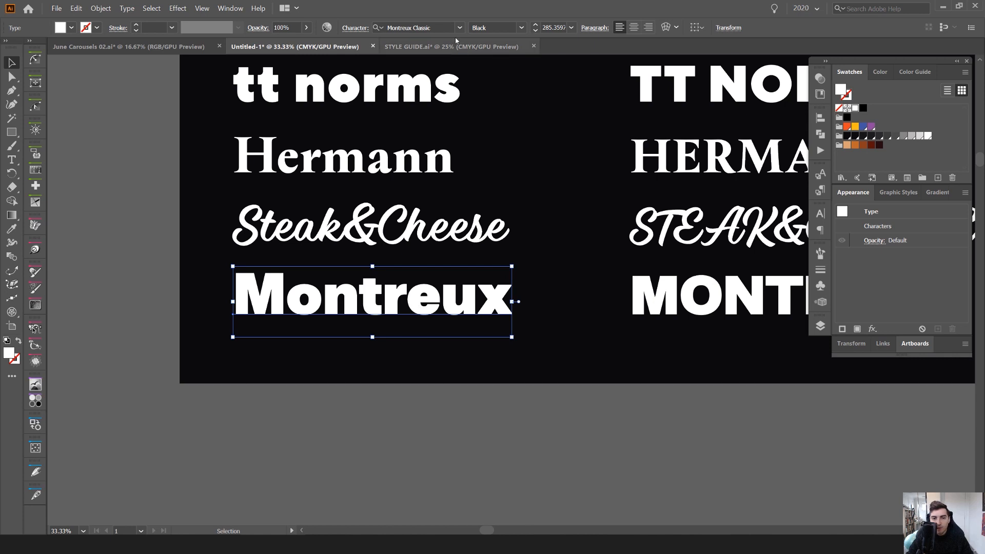
# Keep the Montreux sample in Montreux Grotesk Soft Black, then move to the Type Takeover artboard.
pyautogui.click(495, 26)
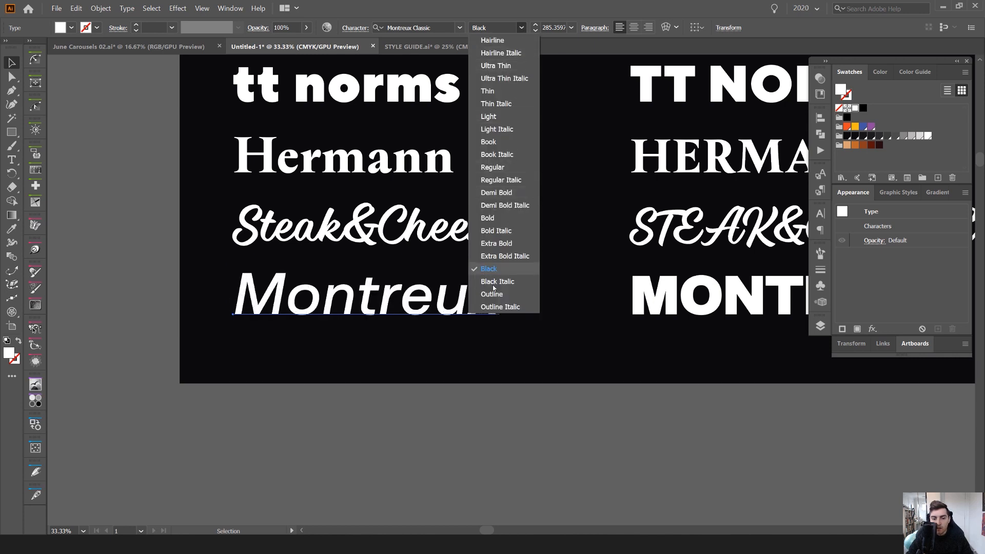
pyautogui.click(489, 268)
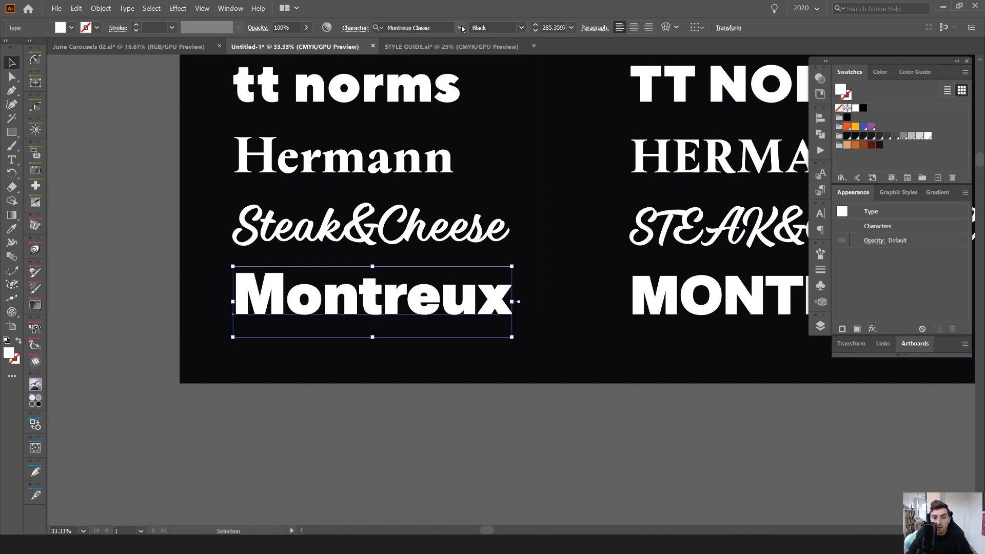
pyautogui.click(459, 27)
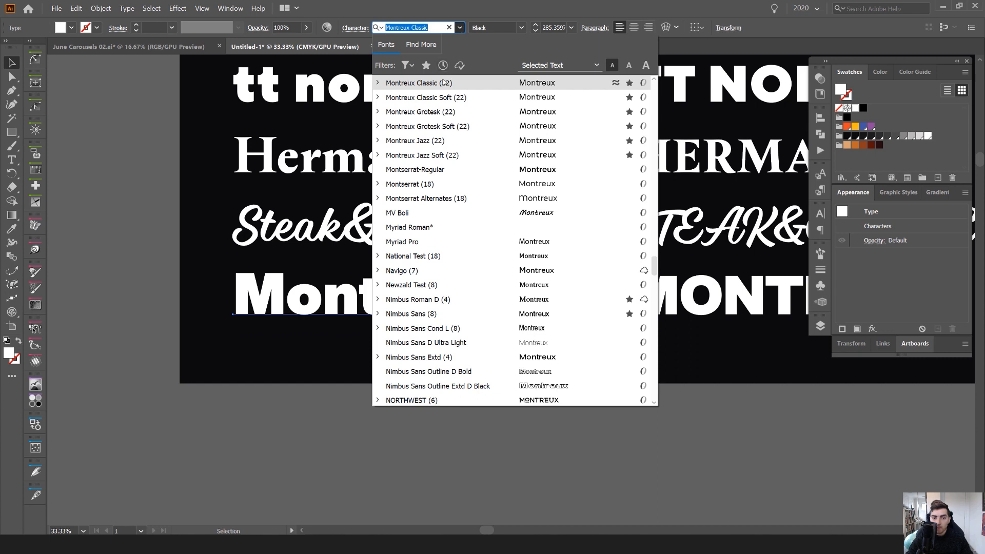
pyautogui.moveTo(415, 141)
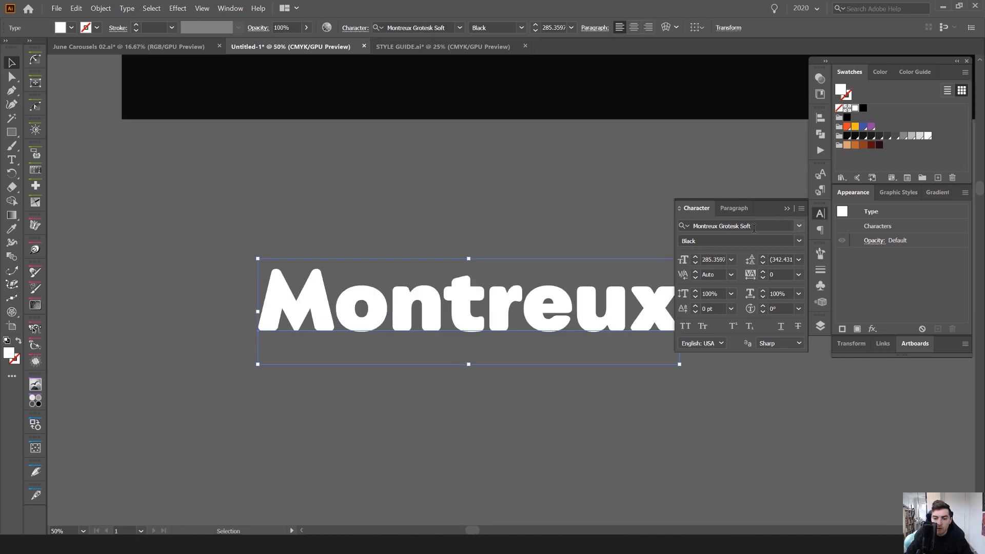
pyautogui.click(721, 225)
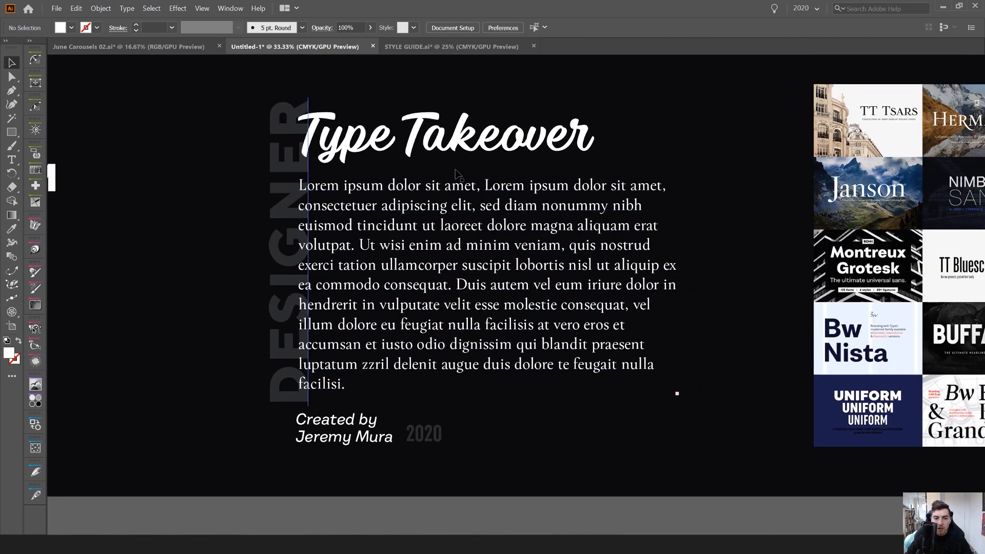
# Hide the panels to view the whole Type Takeover layout and image grid.
pyautogui.press('Tab')
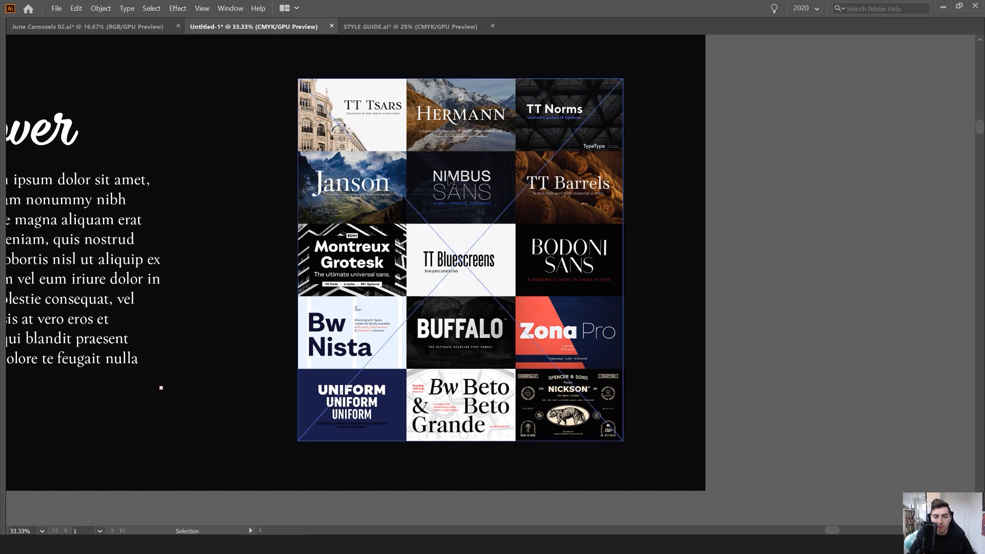
pyautogui.moveTo(443, 301)
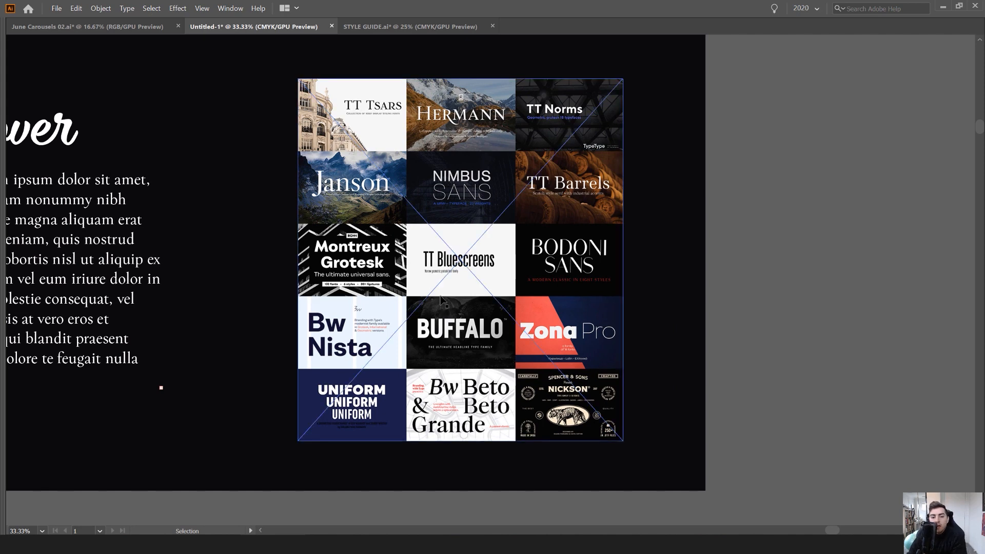
pyautogui.moveTo(565, 337)
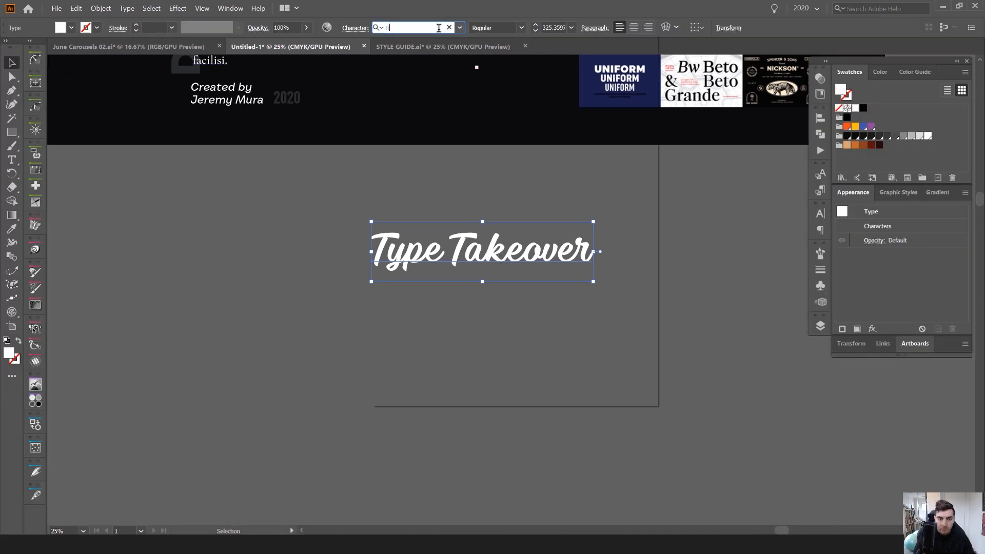
# Search 'nickson' and set the showcase text in the S&S Nickson Extras 03 typeface.
pyautogui.write('ickson')
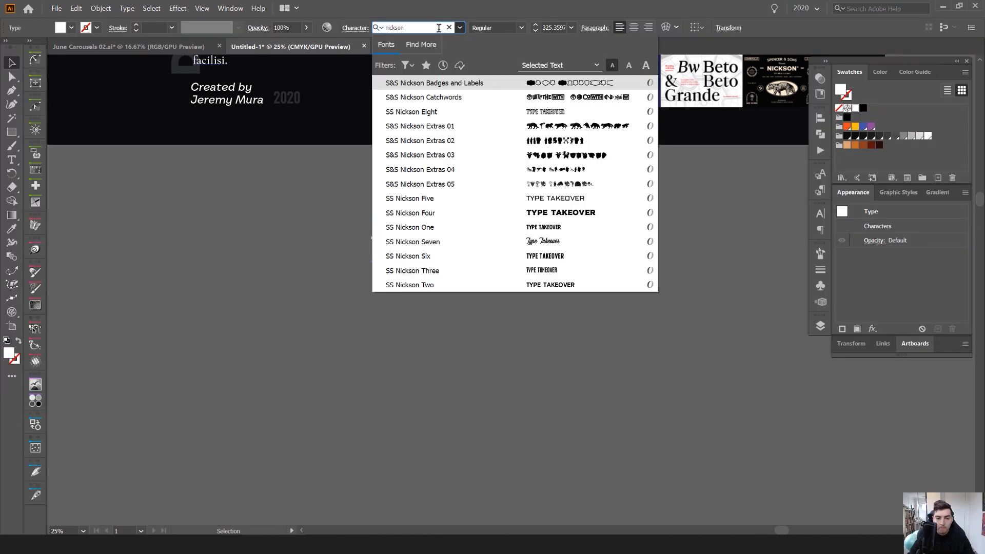
pyautogui.click(409, 198)
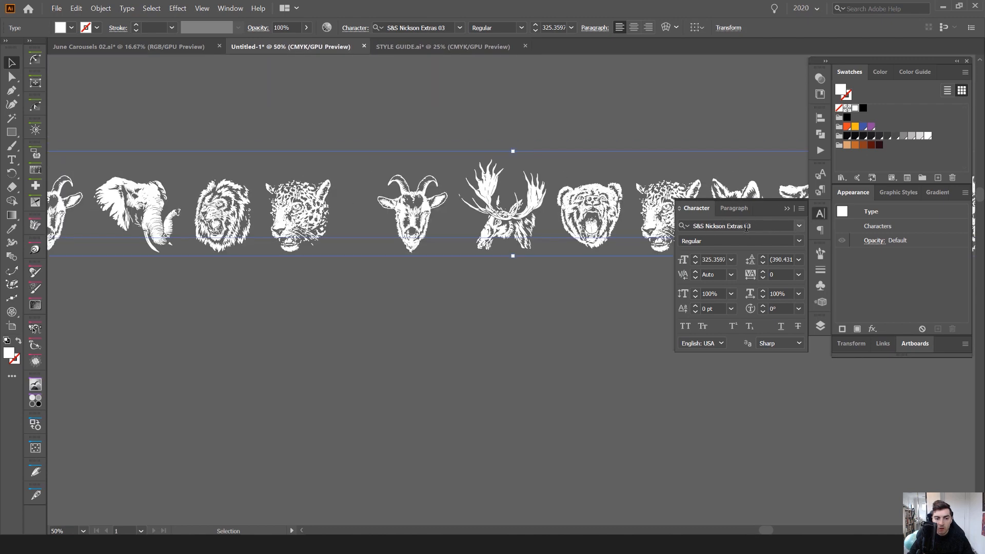
pyautogui.click(735, 226)
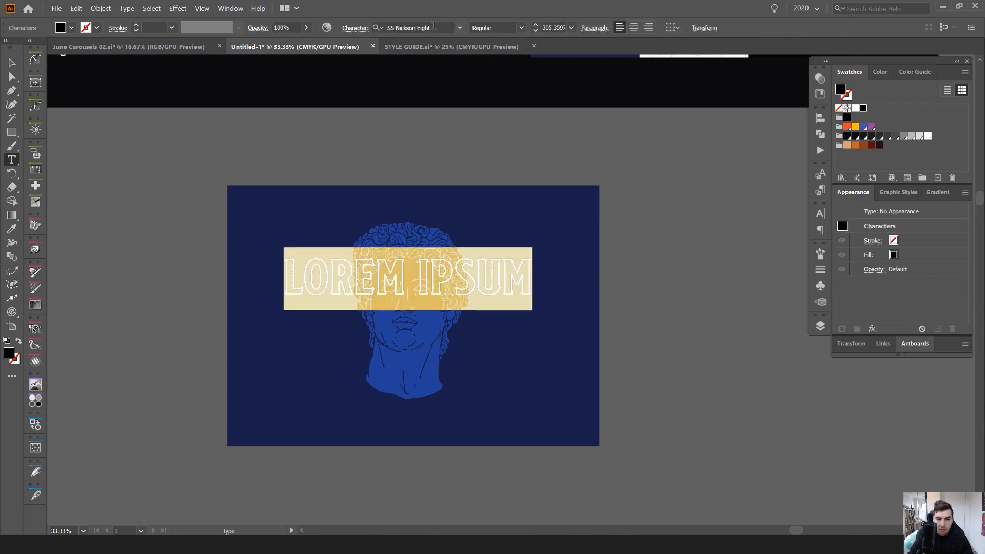
# Set the headline in SS Nickson Six and retype it as EMPIRE.
pyautogui.click(418, 27)
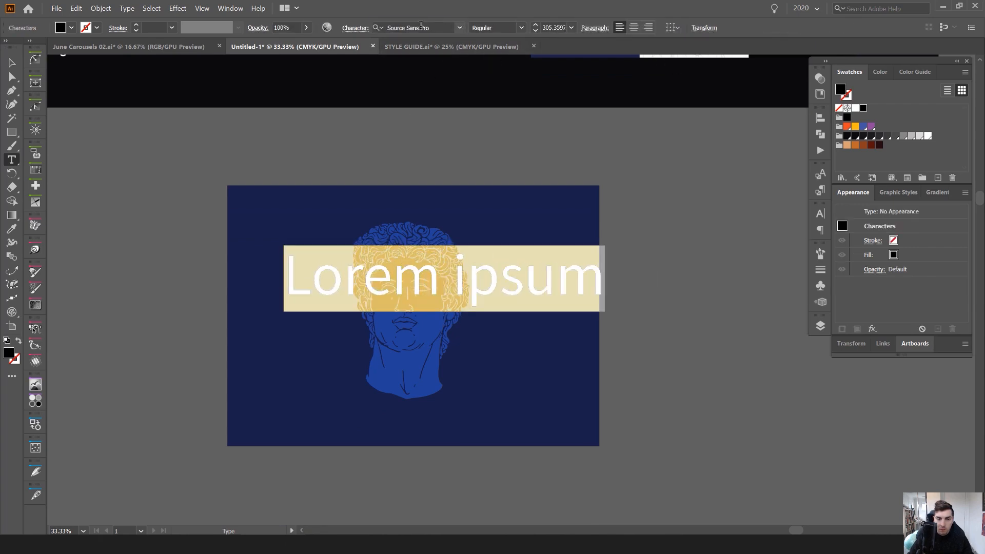
pyautogui.write('nickson')
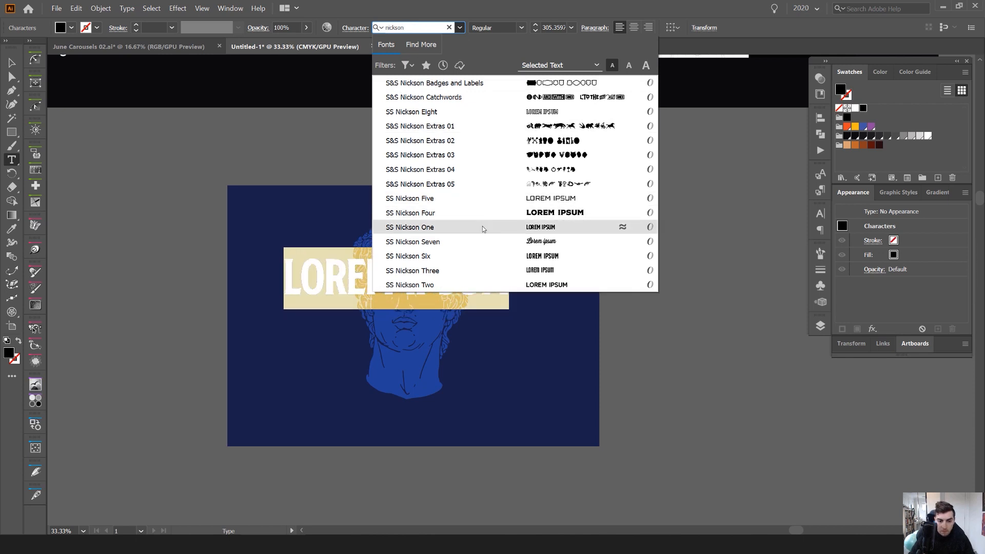
pyautogui.click(408, 255)
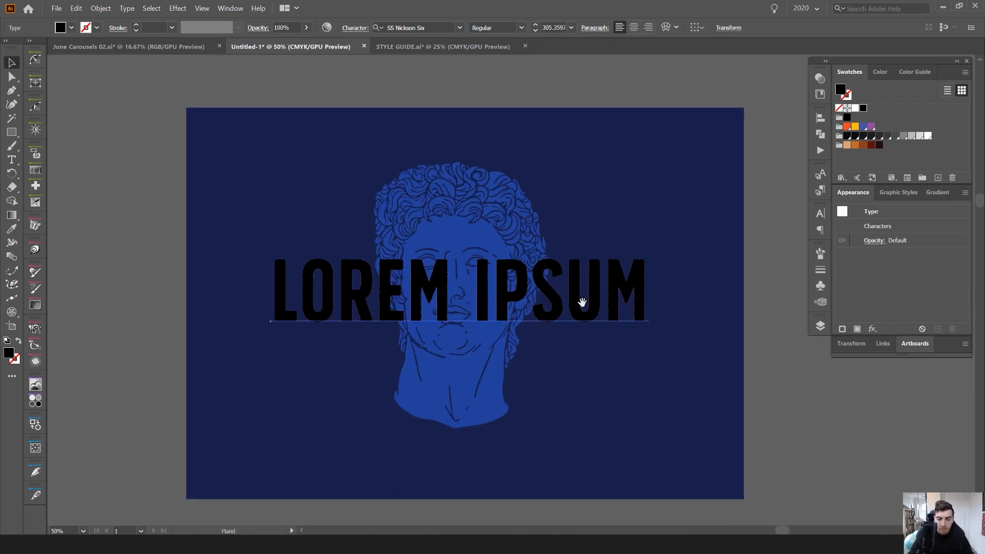
pyautogui.write('EMPIRE')
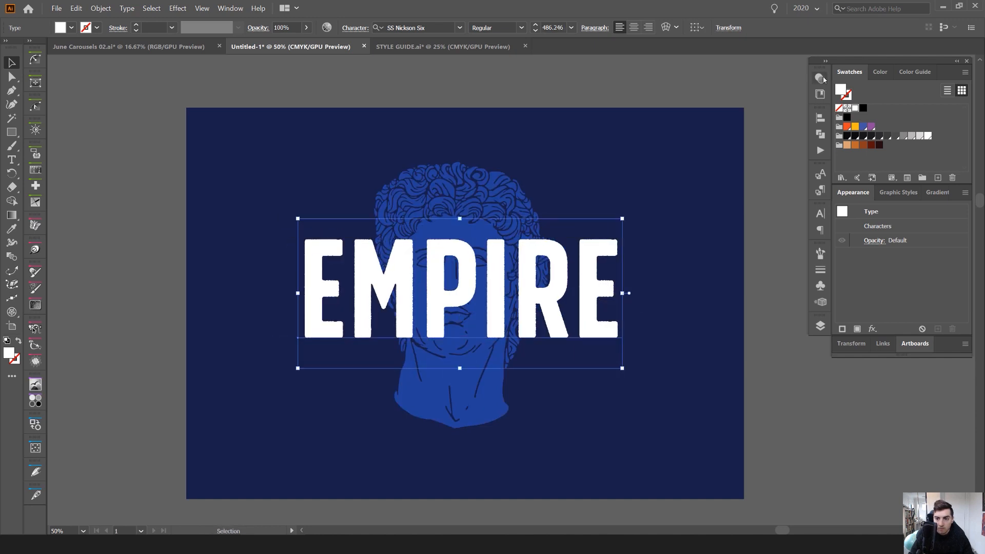
# Make EMPIRE orange at 80% opacity and centre the 2020 line beneath the head.
pyautogui.click(820, 79)
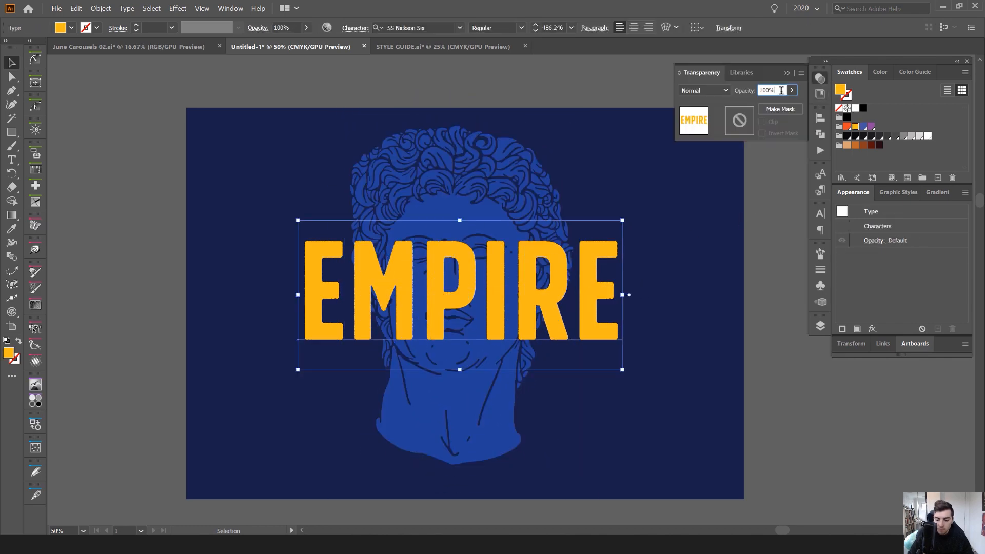
pyautogui.write('80')
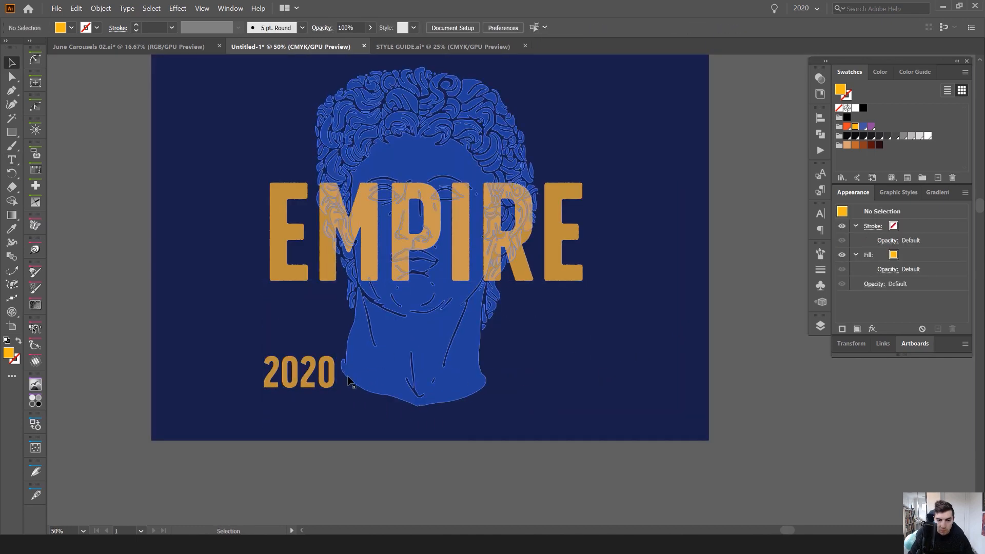
pyautogui.moveTo(300, 373); pyautogui.dragTo(414, 340)
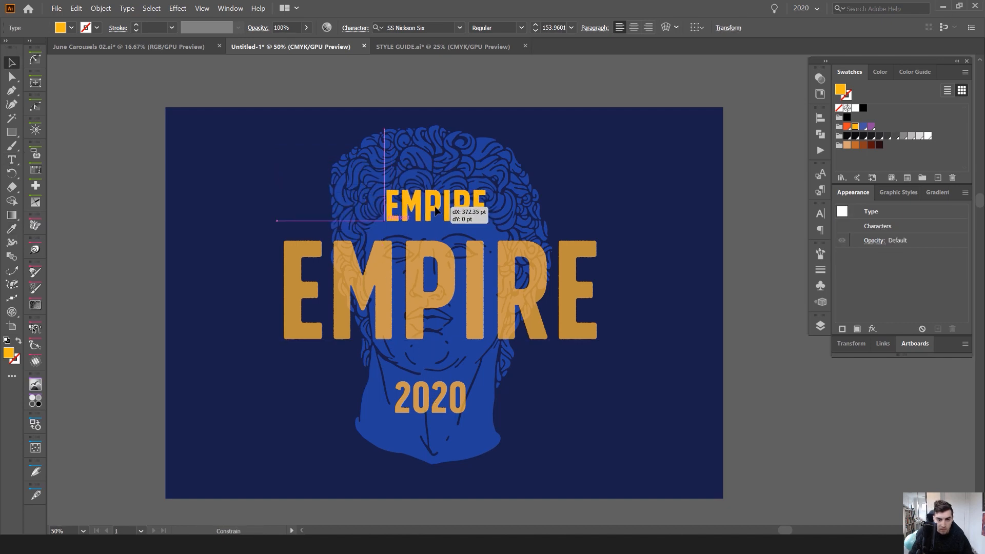
# Retype the smaller copy above EMPIRE as GODS & GODESS.
pyautogui.write('GOD')
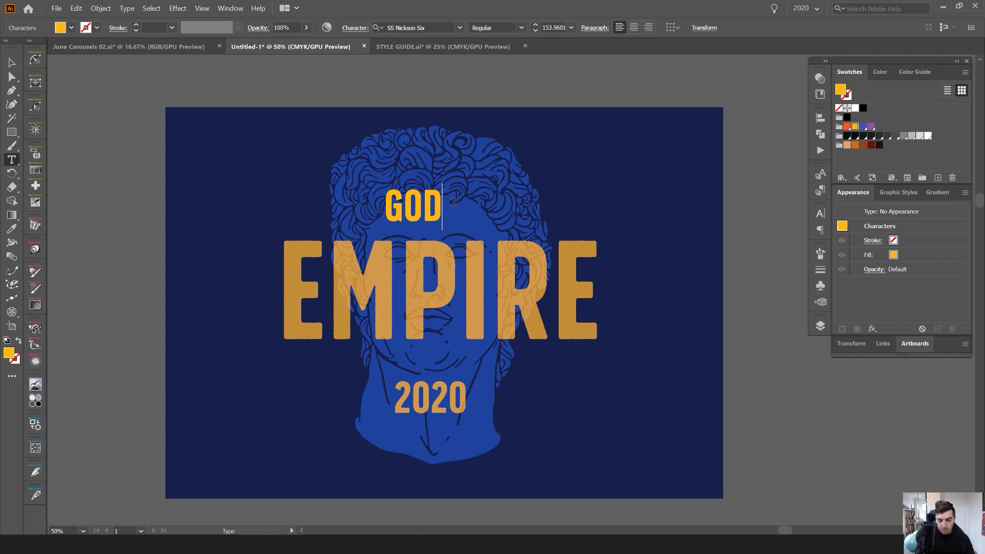
pyautogui.write('S & G')
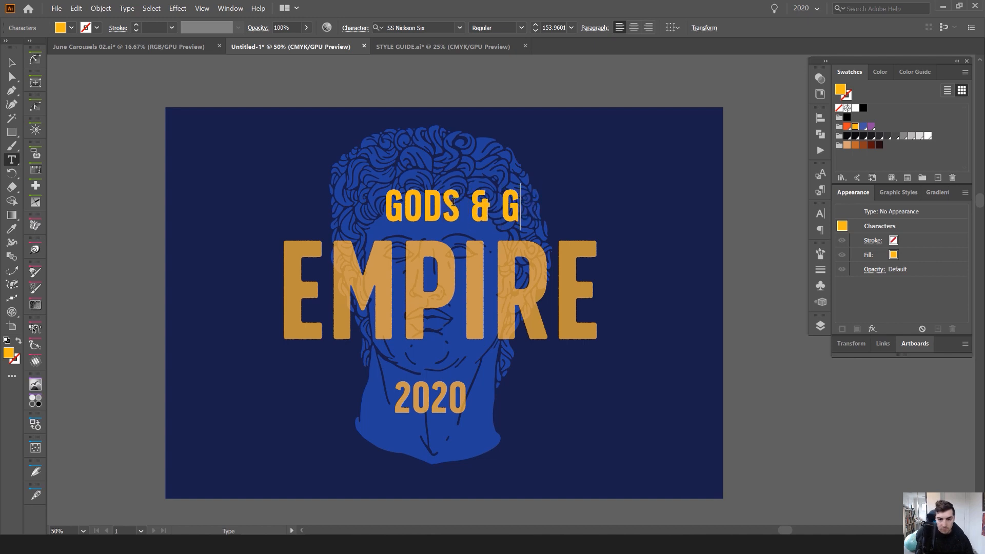
pyautogui.write('ODESS')
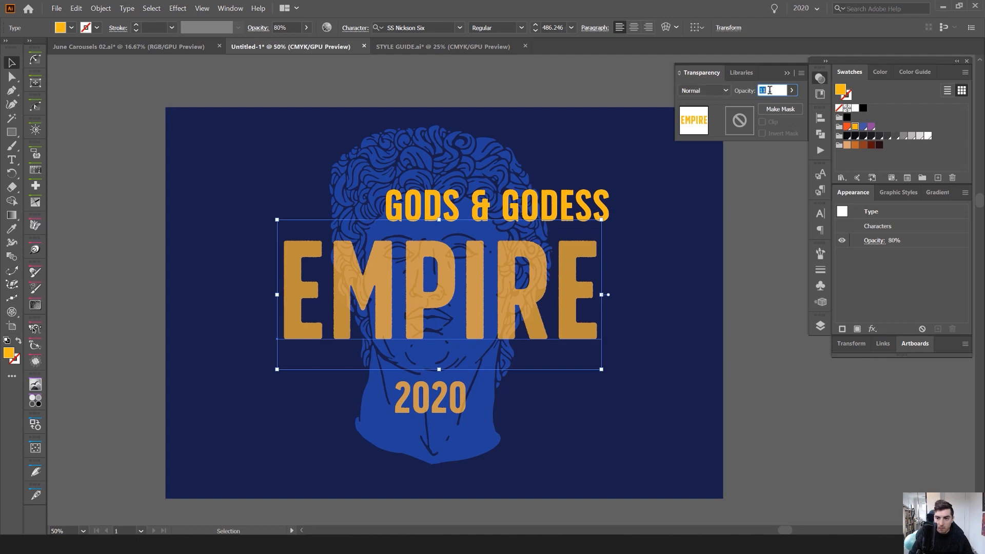
# Try Soft Light, Hard Light, Screen and other blend modes on EMPIRE.
pyautogui.click(703, 90)
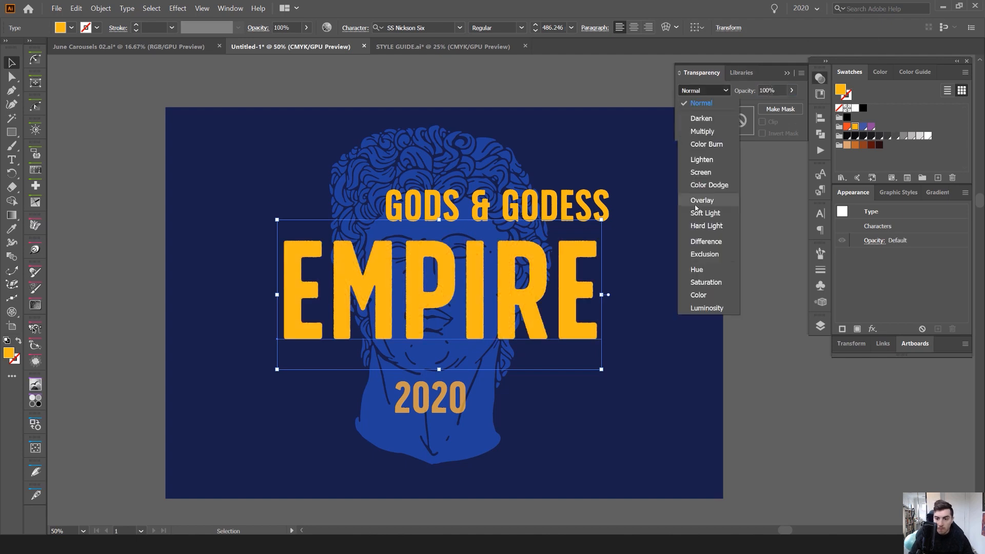
pyautogui.click(705, 226)
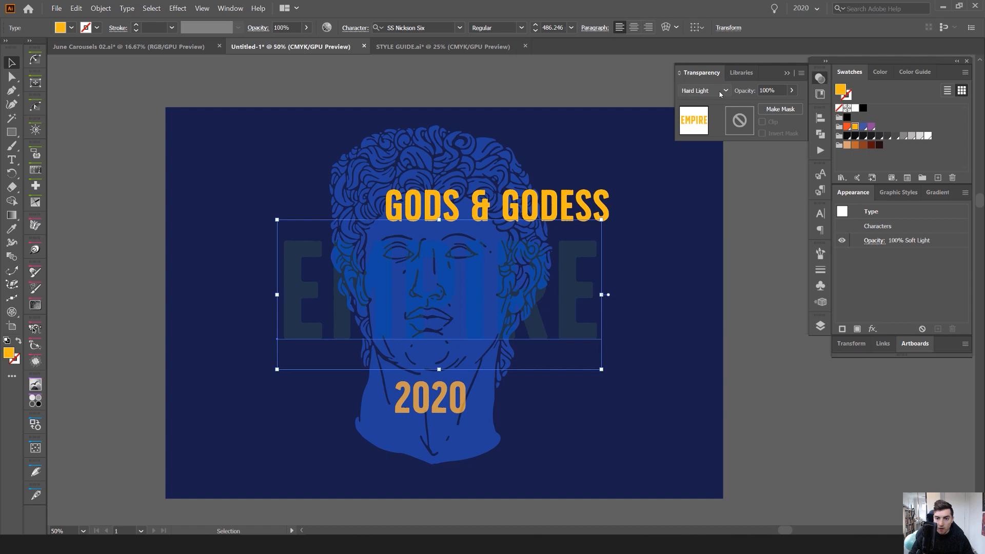
pyautogui.click(703, 90)
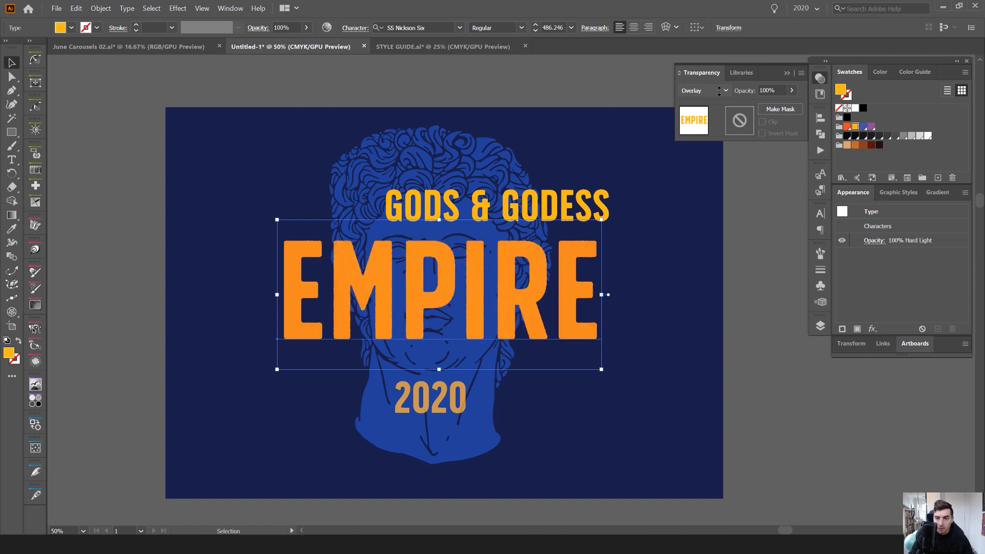
pyautogui.click(703, 90)
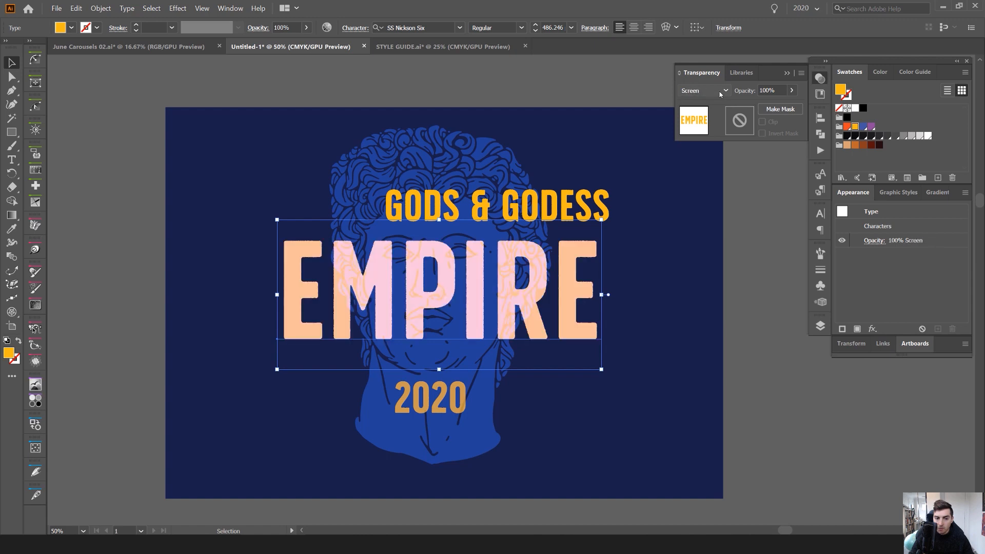
pyautogui.click(703, 90)
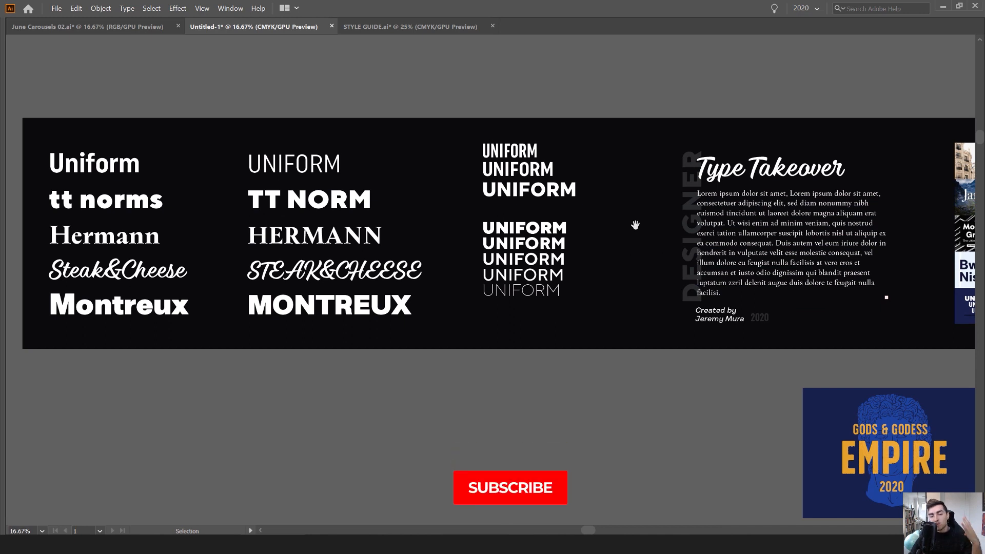
# Zoom out to view all font showcase artboards and the EMPIRE poster together.
pyautogui.click(510, 486)
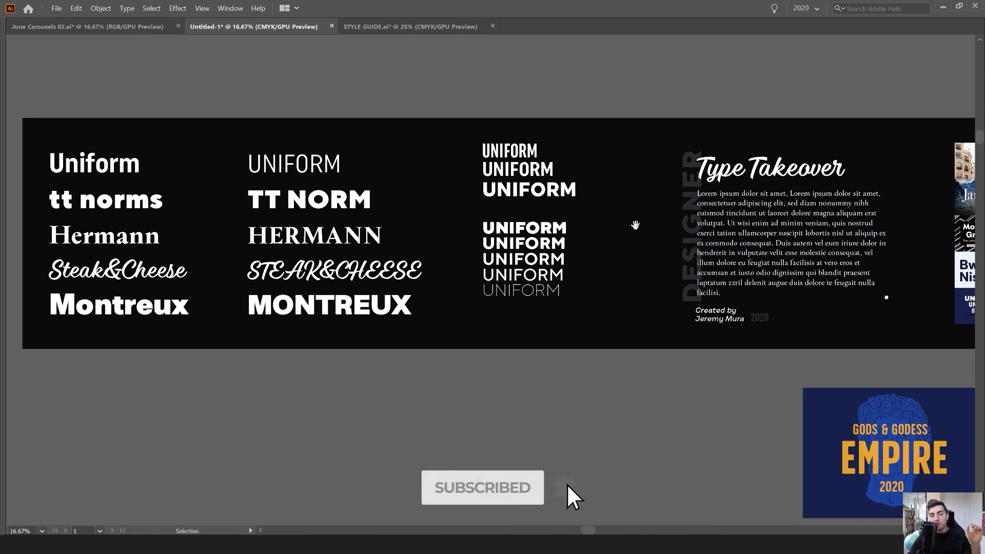